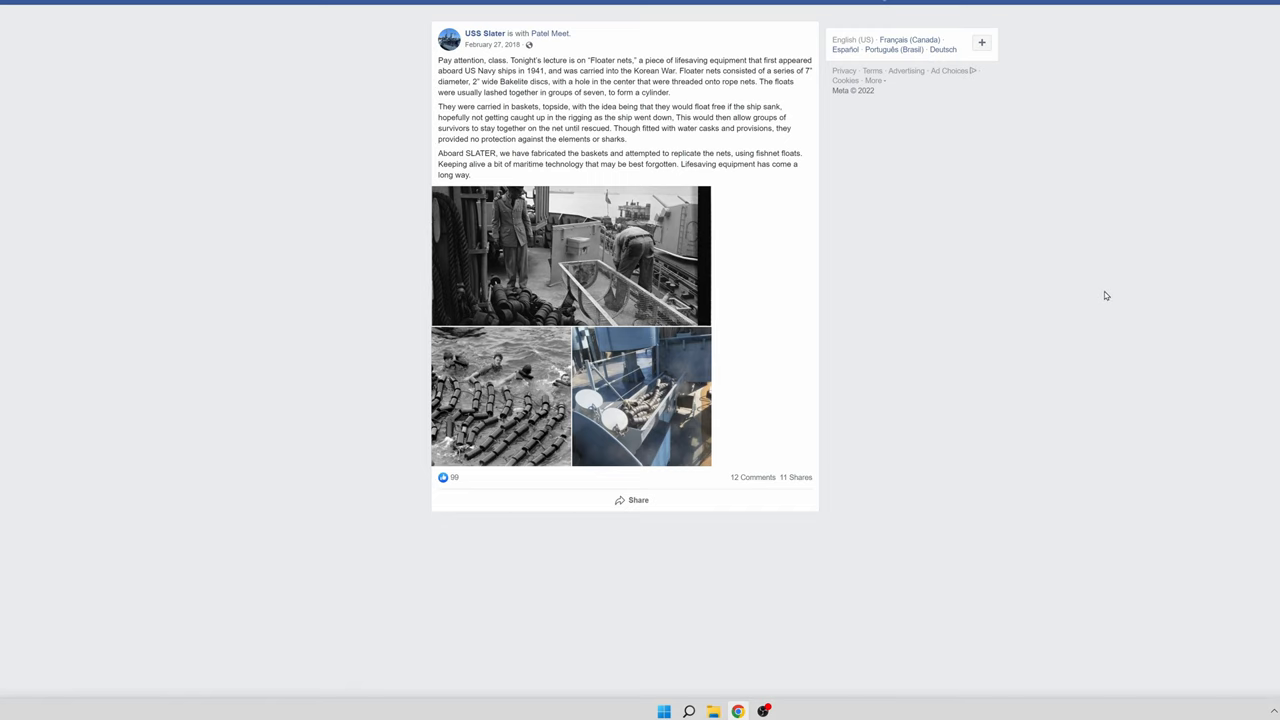
{"action": "mouse_move", "coordinate": [953, 263]}
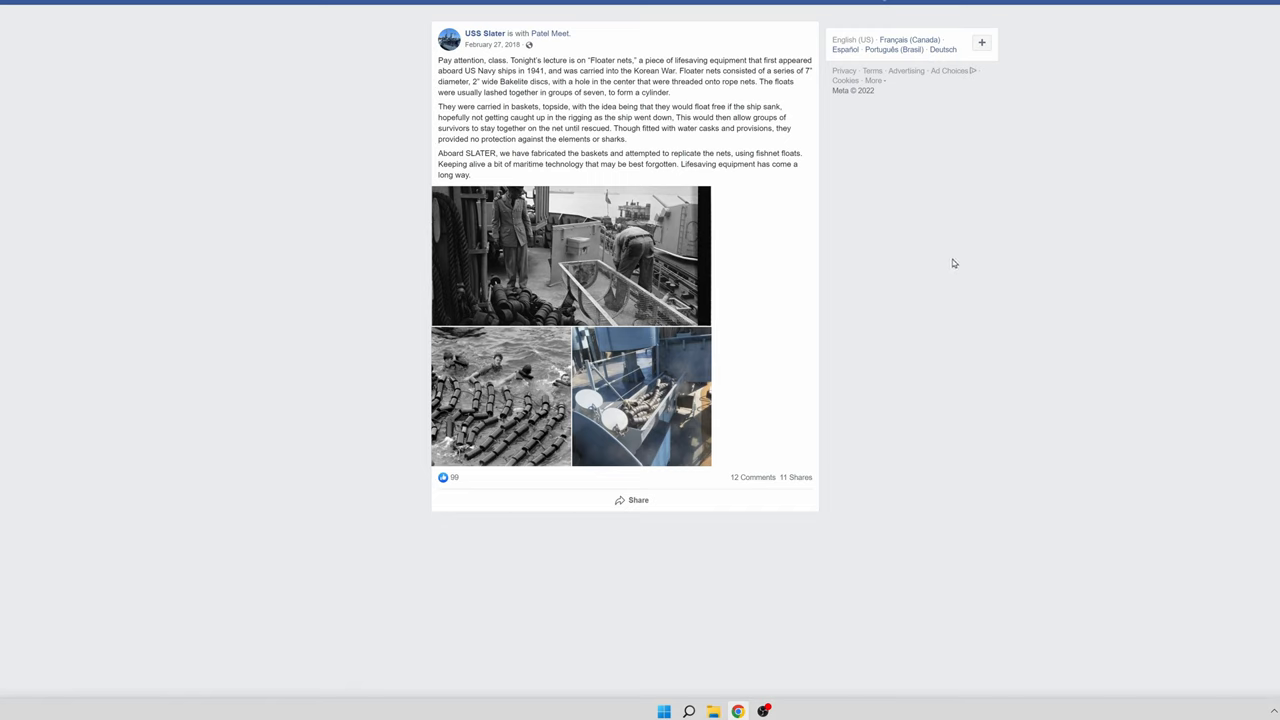
{"action": "mouse_move", "coordinate": [585, 262]}
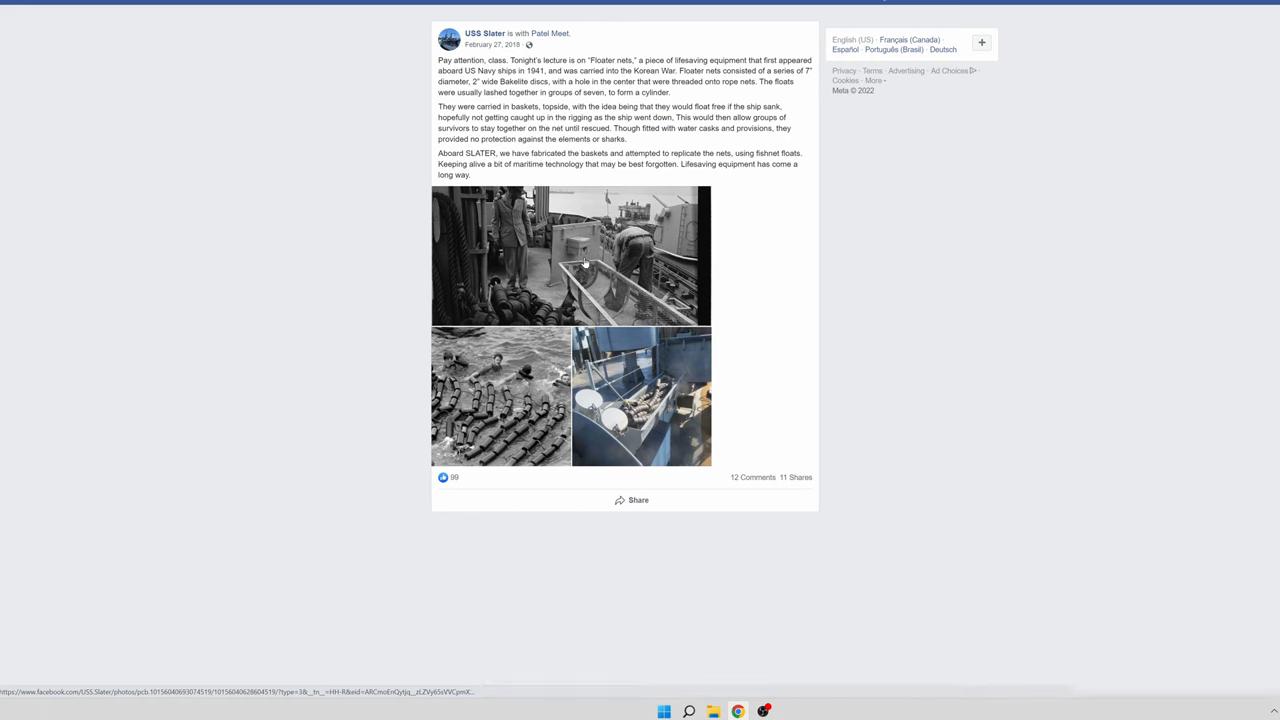
- Open the top photo of the USS Slater floater-nets post full-size
{"action": "left_click", "coordinate": [570, 255]}
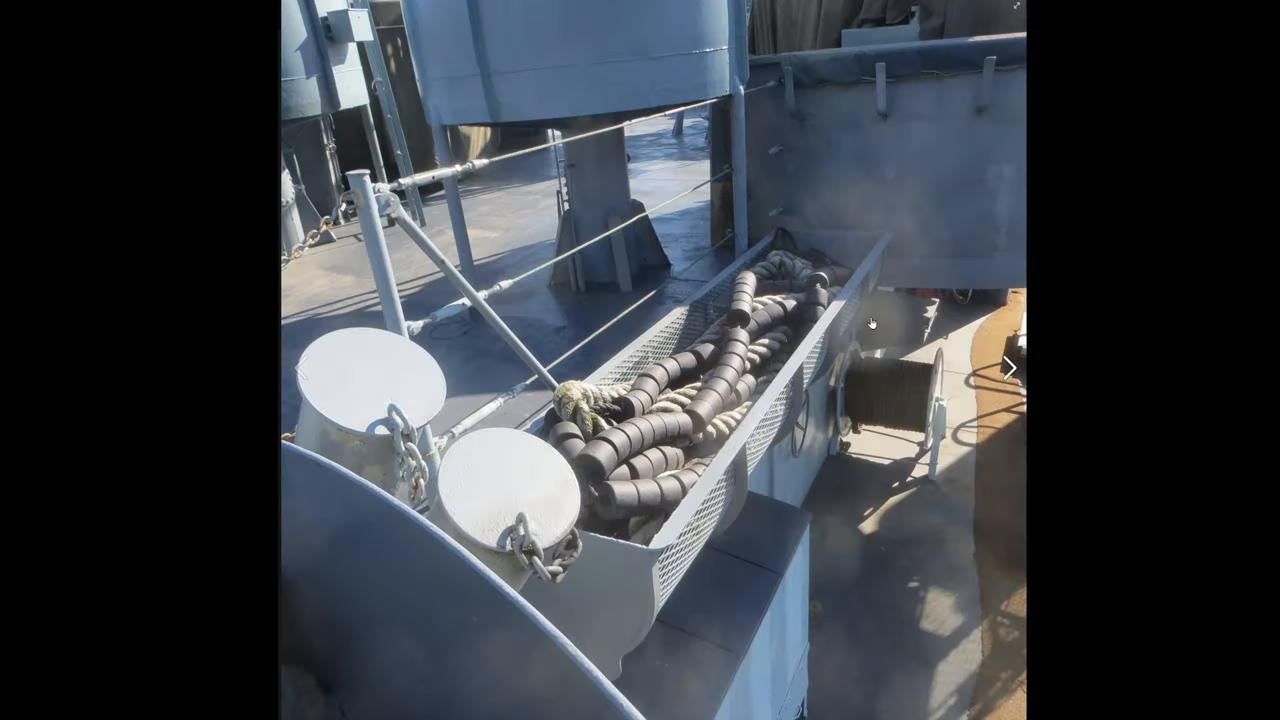
{"action": "mouse_move", "coordinate": [792, 280]}
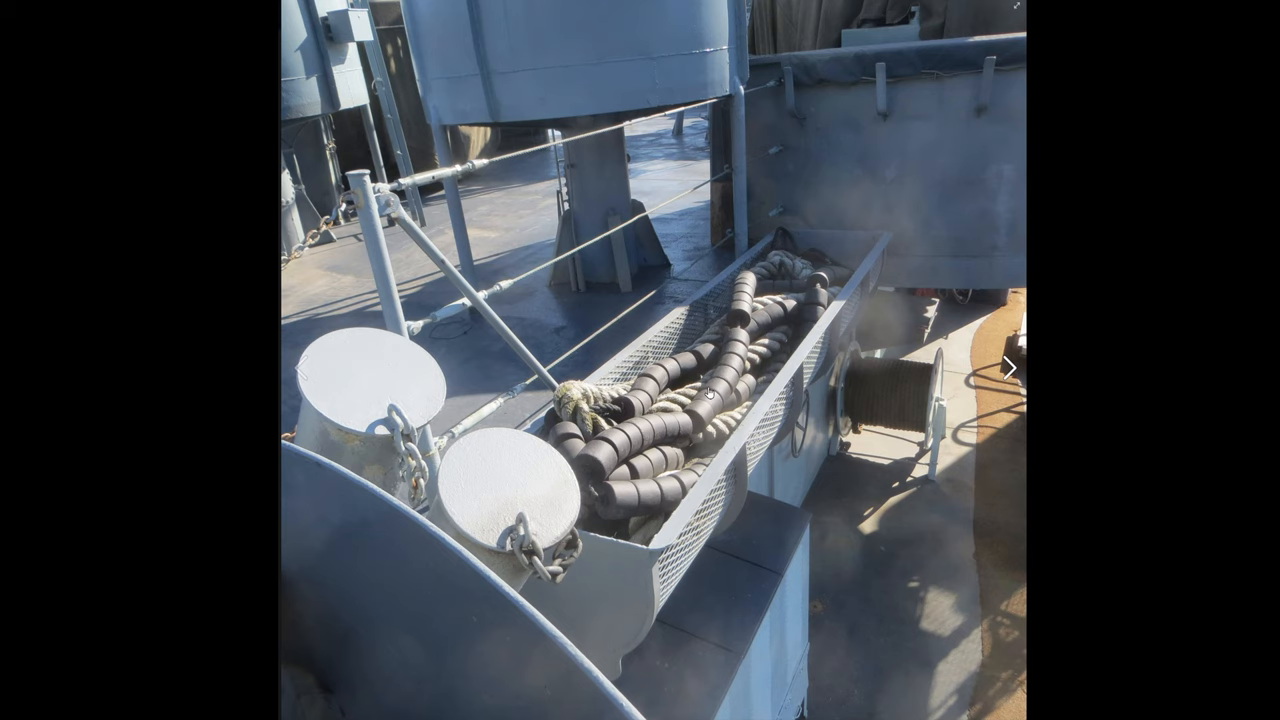
{"action": "mouse_move", "coordinate": [828, 260]}
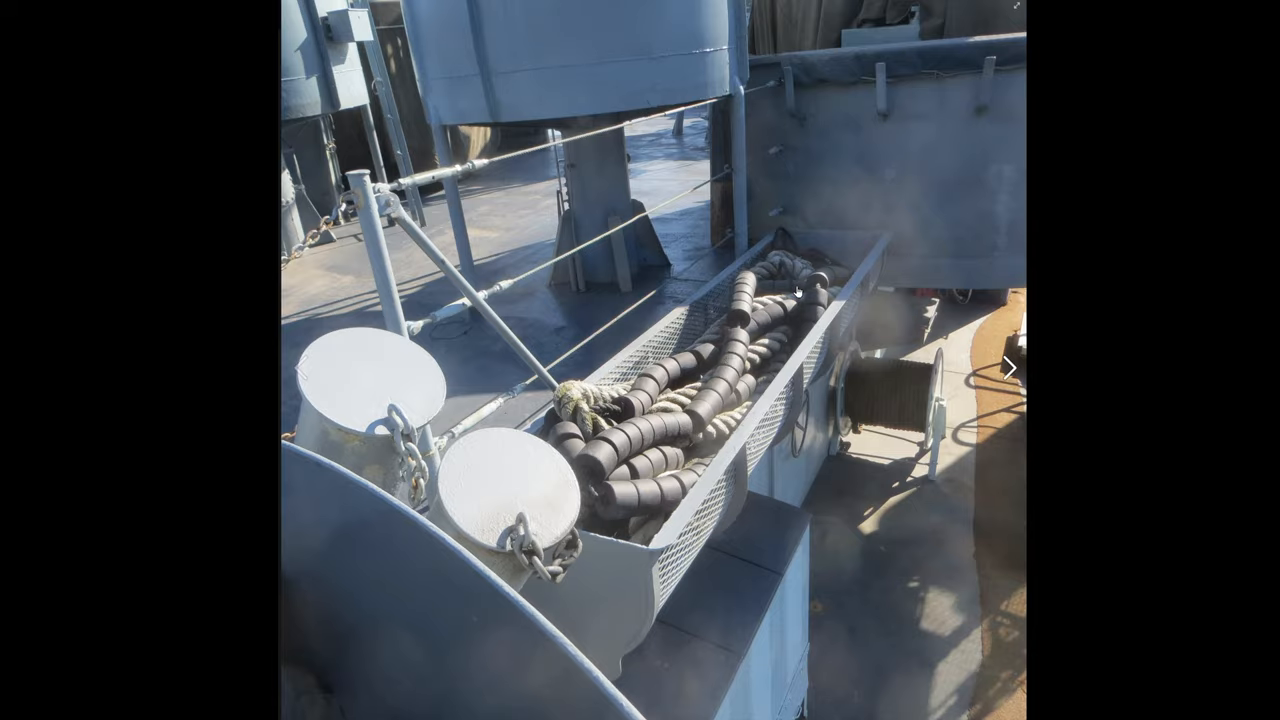
- Bring up the Model Monkey 1/200 Floater Net Baskets (set of 24) product page
{"action": "left_click", "coordinate": [1012, 368]}
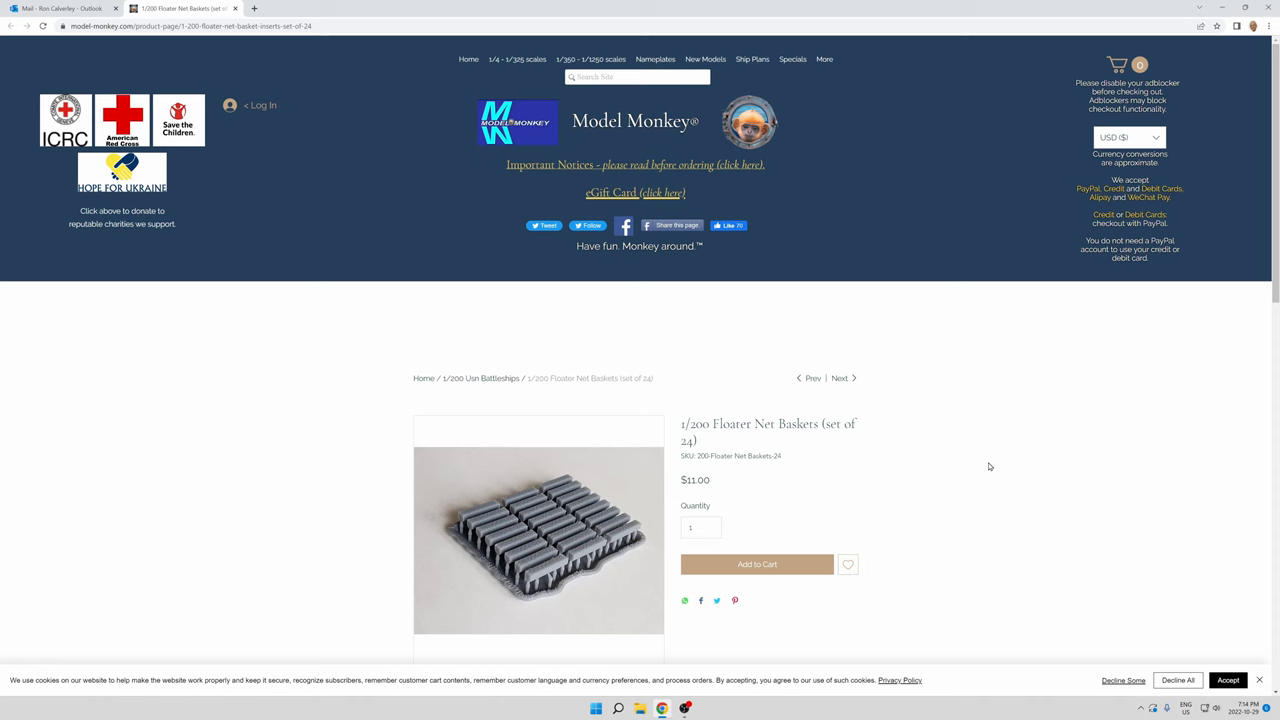
{"action": "left_click", "coordinate": [538, 540]}
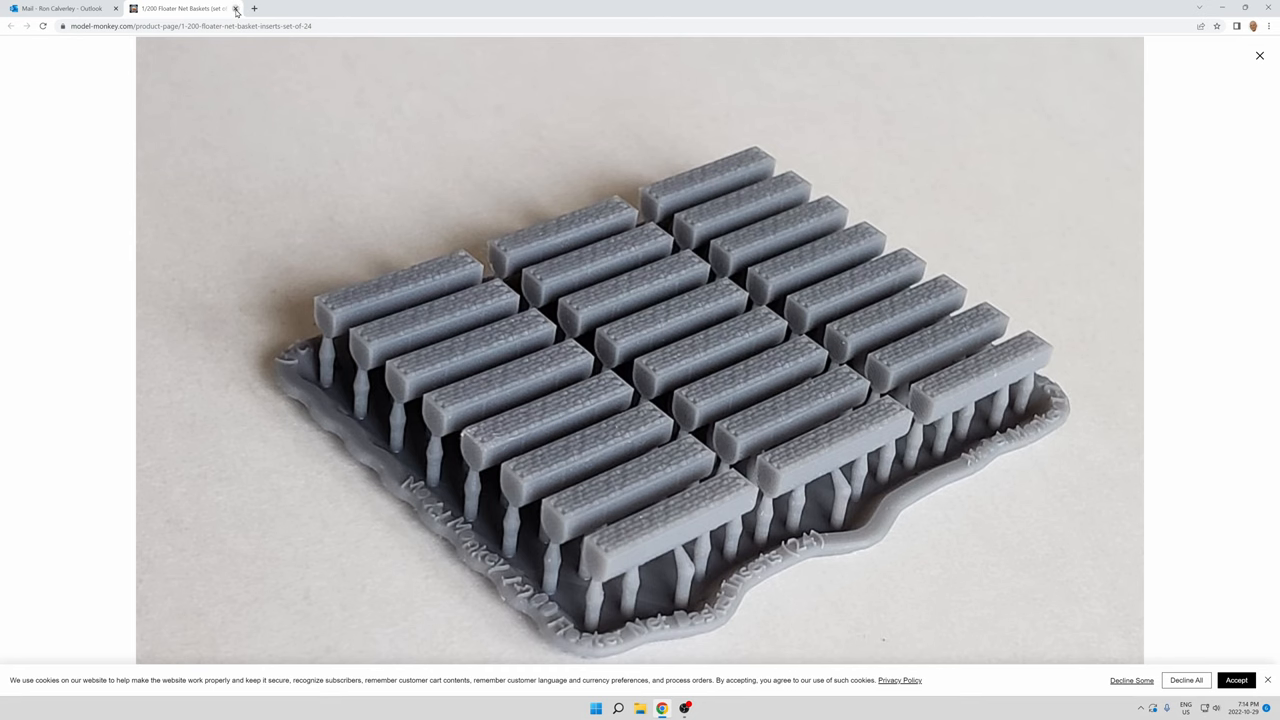
{"action": "left_click", "coordinate": [1259, 55]}
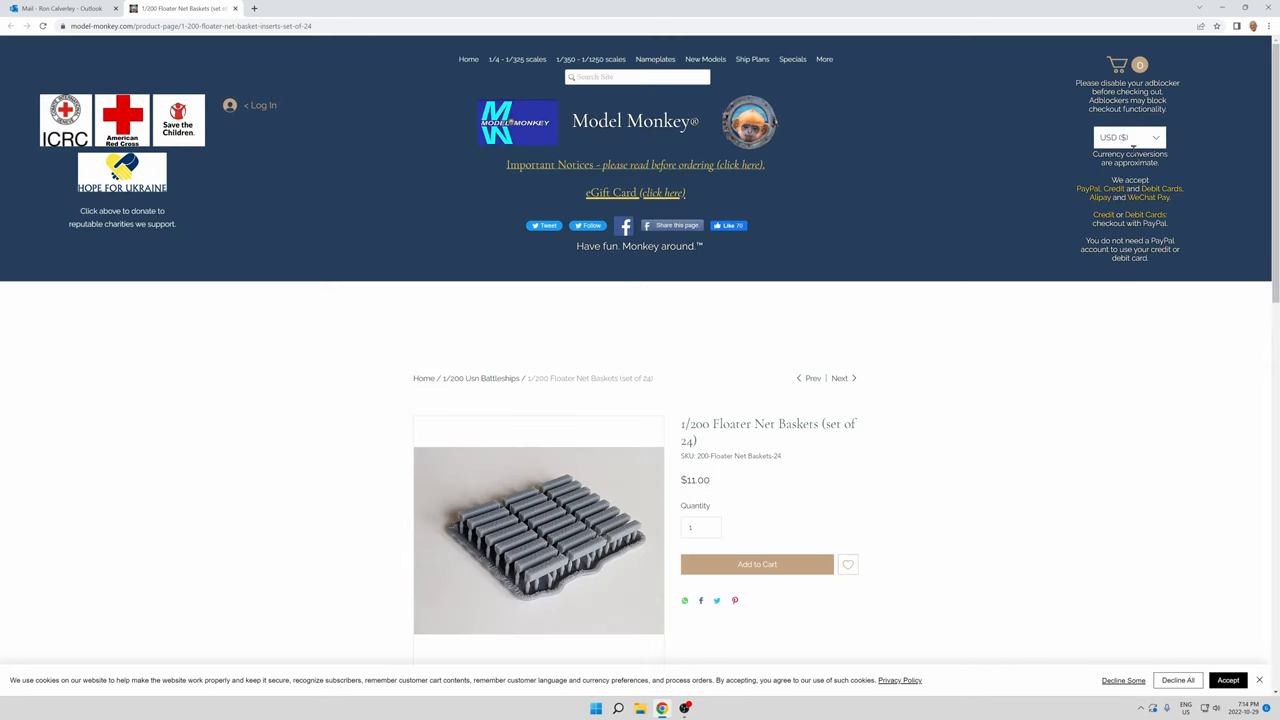
- Switch the store currency to CAD (C$) and scroll down the product page
{"action": "left_click", "coordinate": [1128, 137]}
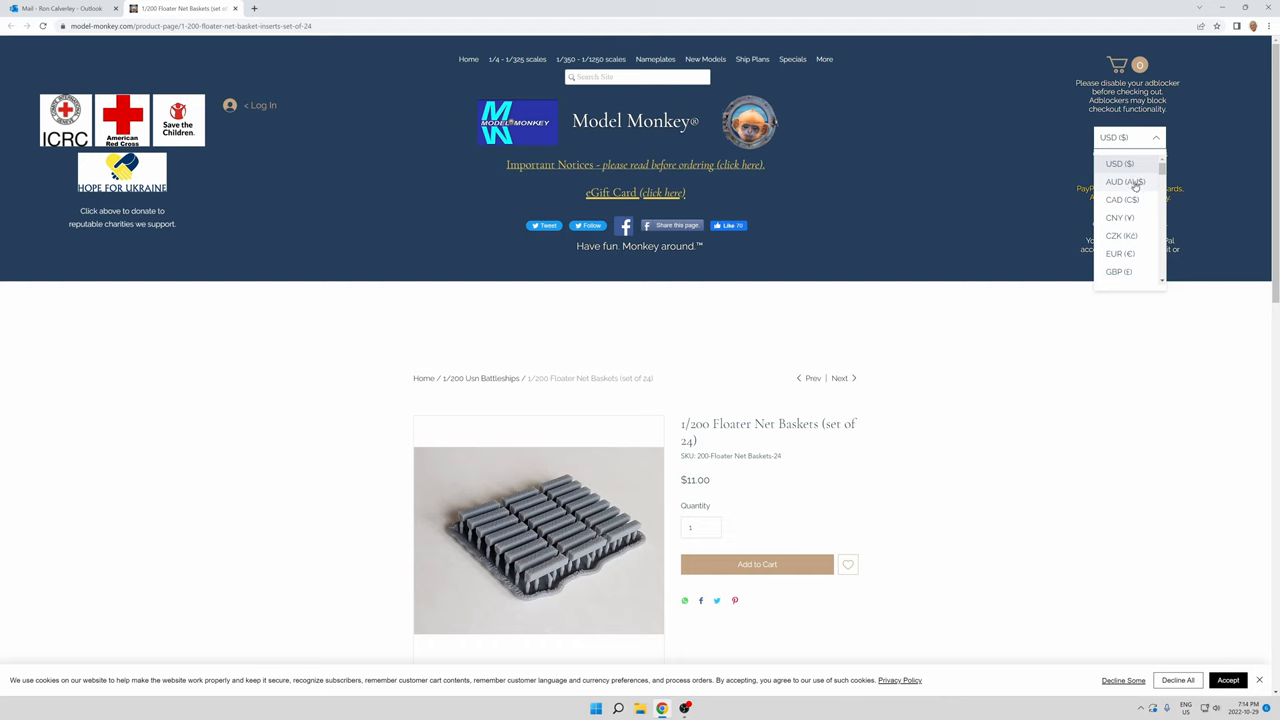
{"action": "left_click", "coordinate": [1122, 199]}
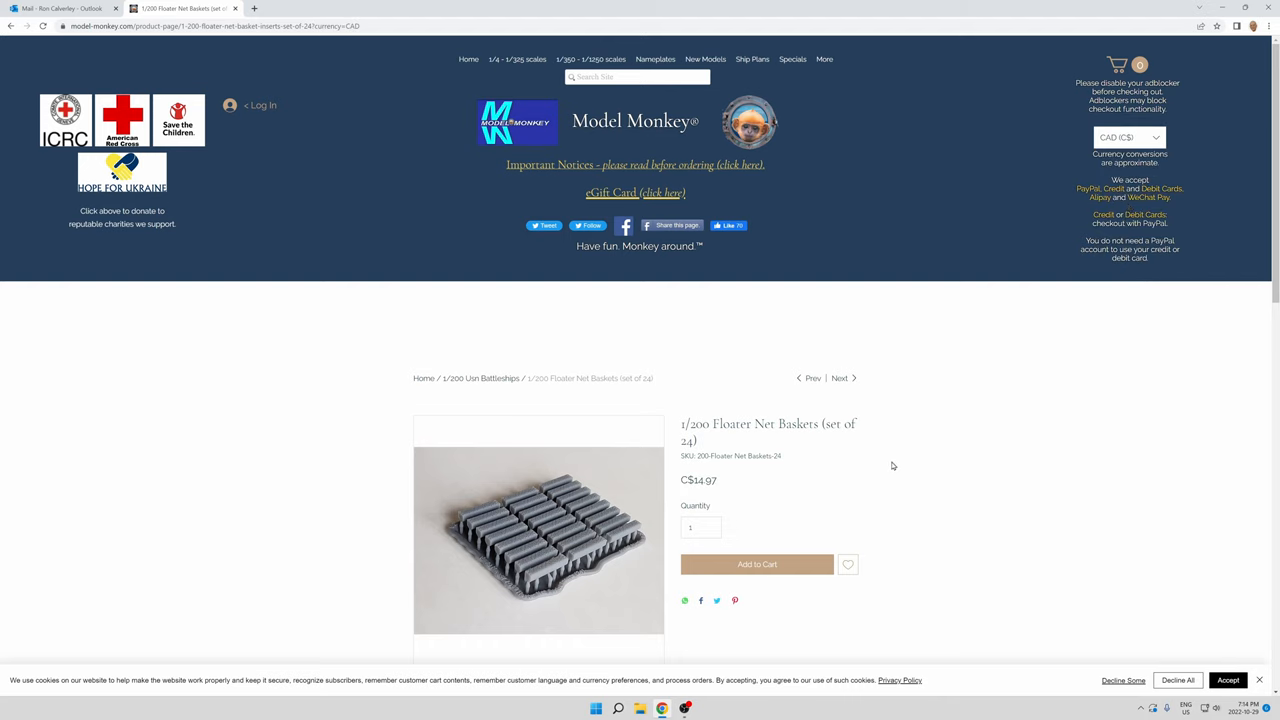
{"action": "mouse_move", "coordinate": [730, 484]}
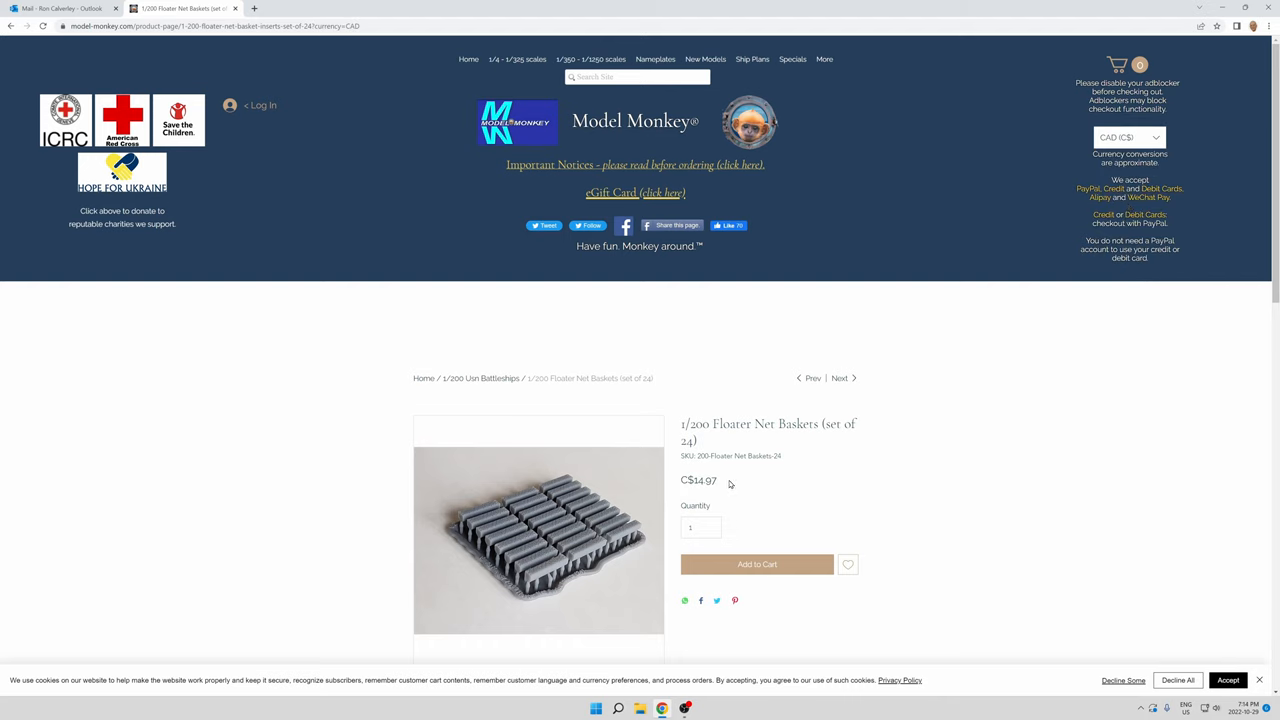
{"action": "mouse_move", "coordinate": [737, 501]}
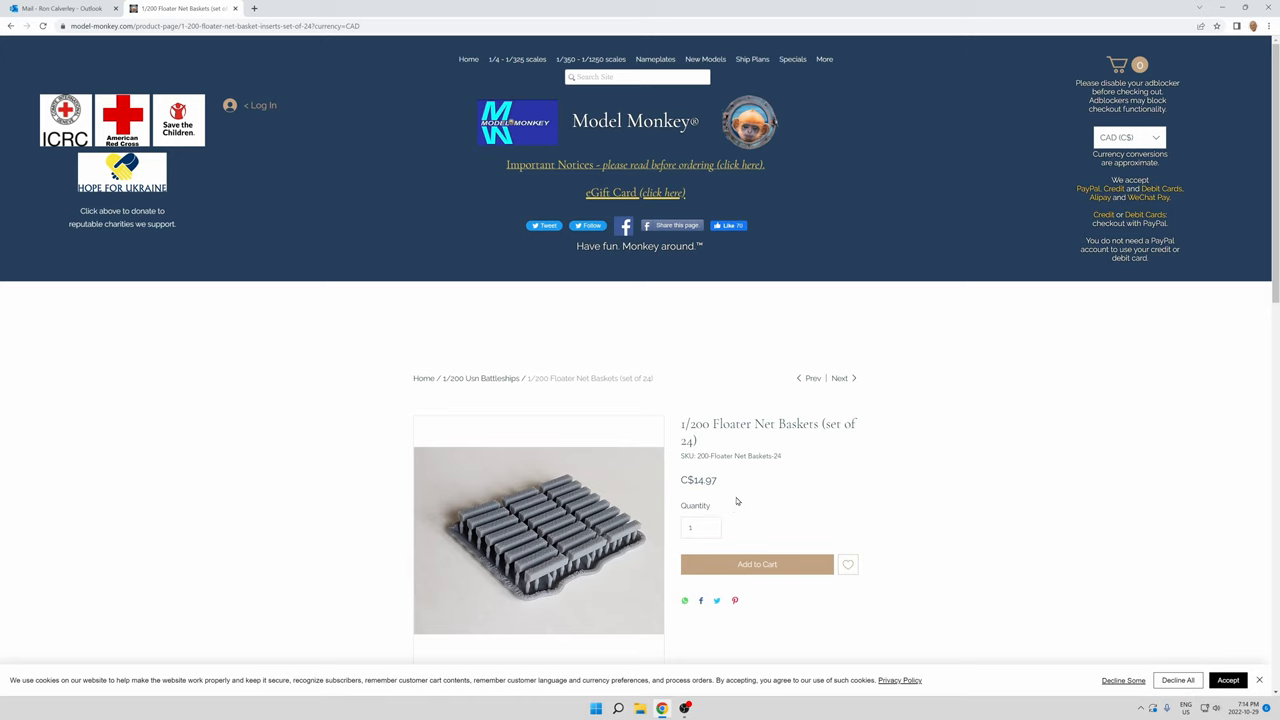
{"action": "mouse_move", "coordinate": [576, 344]}
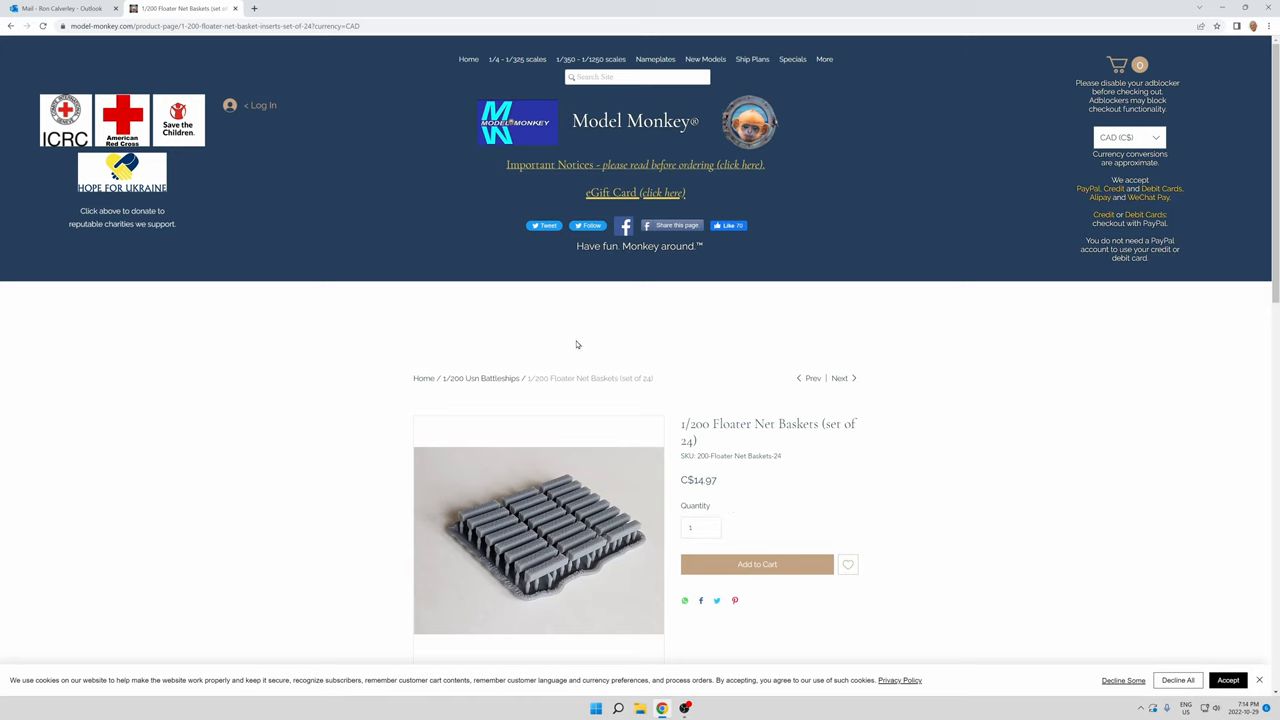
{"action": "mouse_move", "coordinate": [592, 347]}
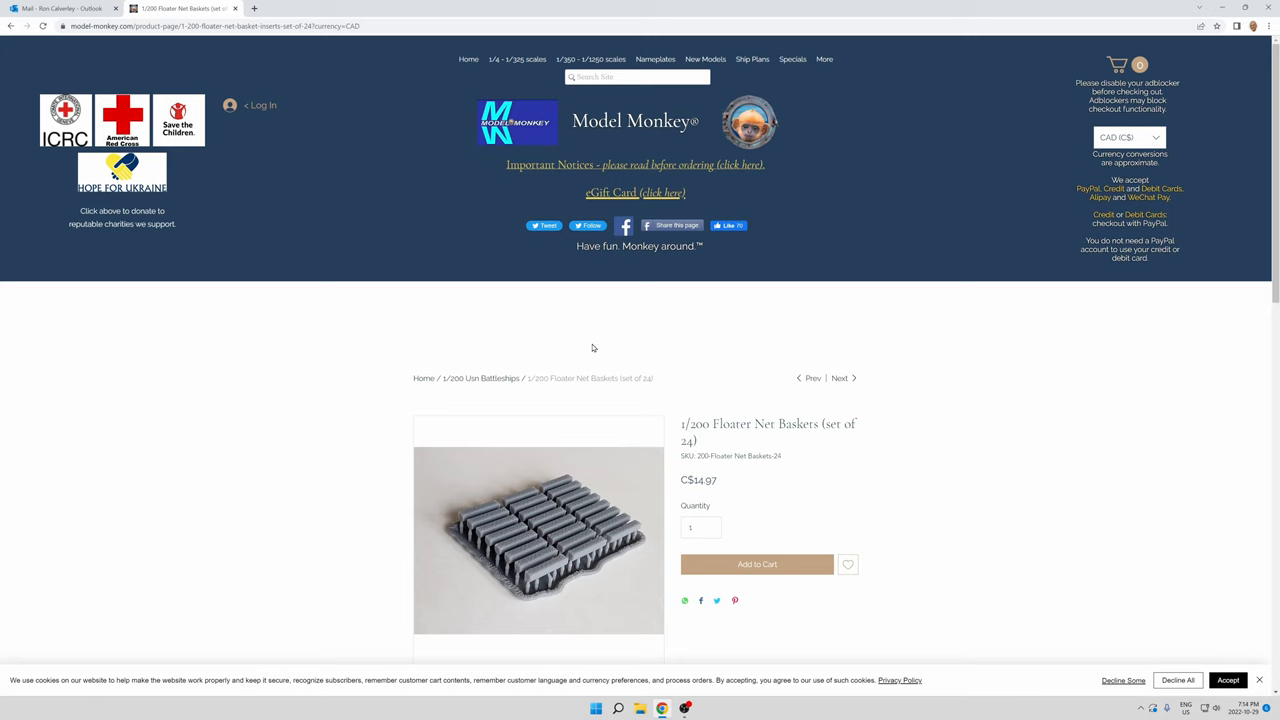
{"action": "scroll", "scroll_direction": "down", "scroll_amount": 3}
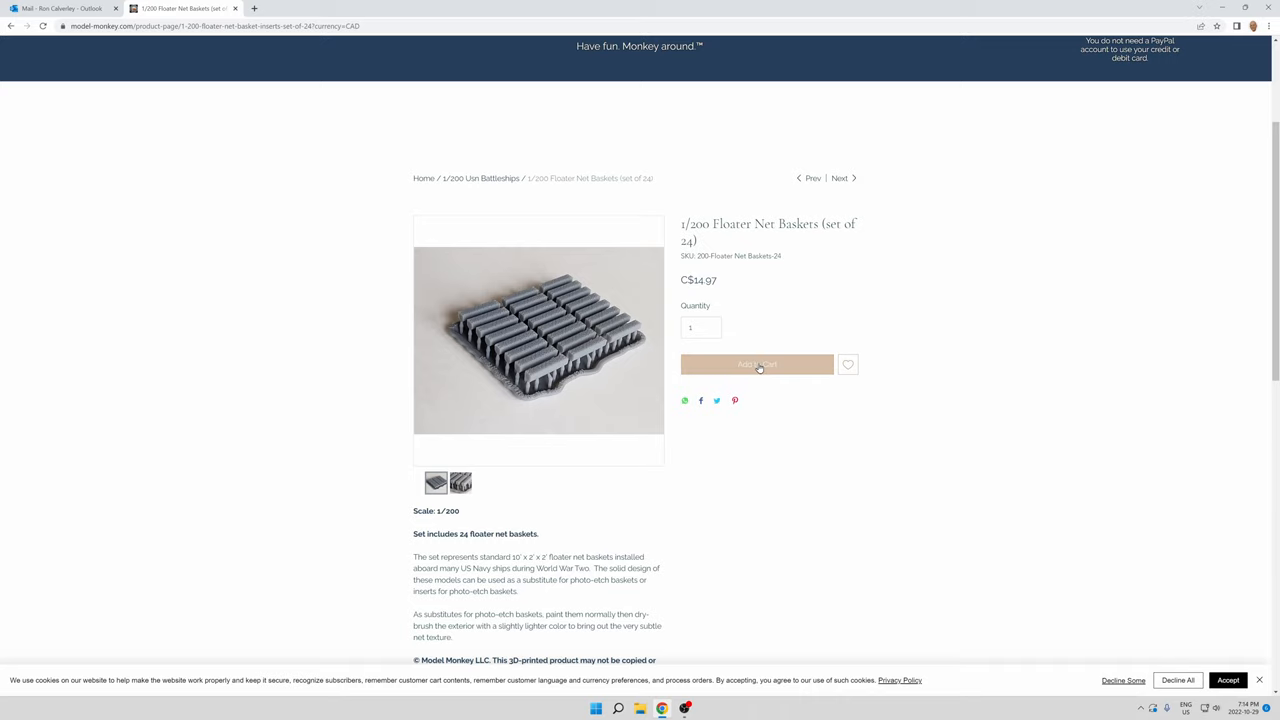
- Add the 24-basket floater net set to the cart and go to the cart page
{"action": "left_click", "coordinate": [757, 364]}
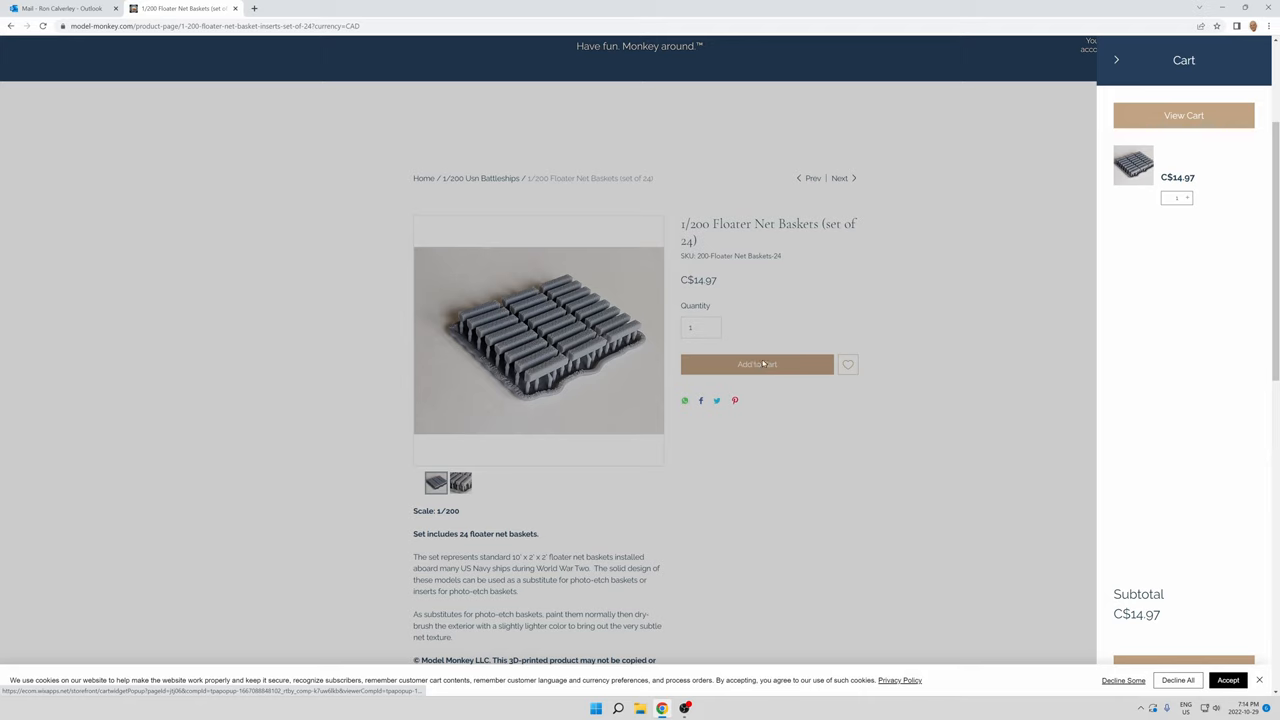
{"action": "mouse_move", "coordinate": [1184, 115]}
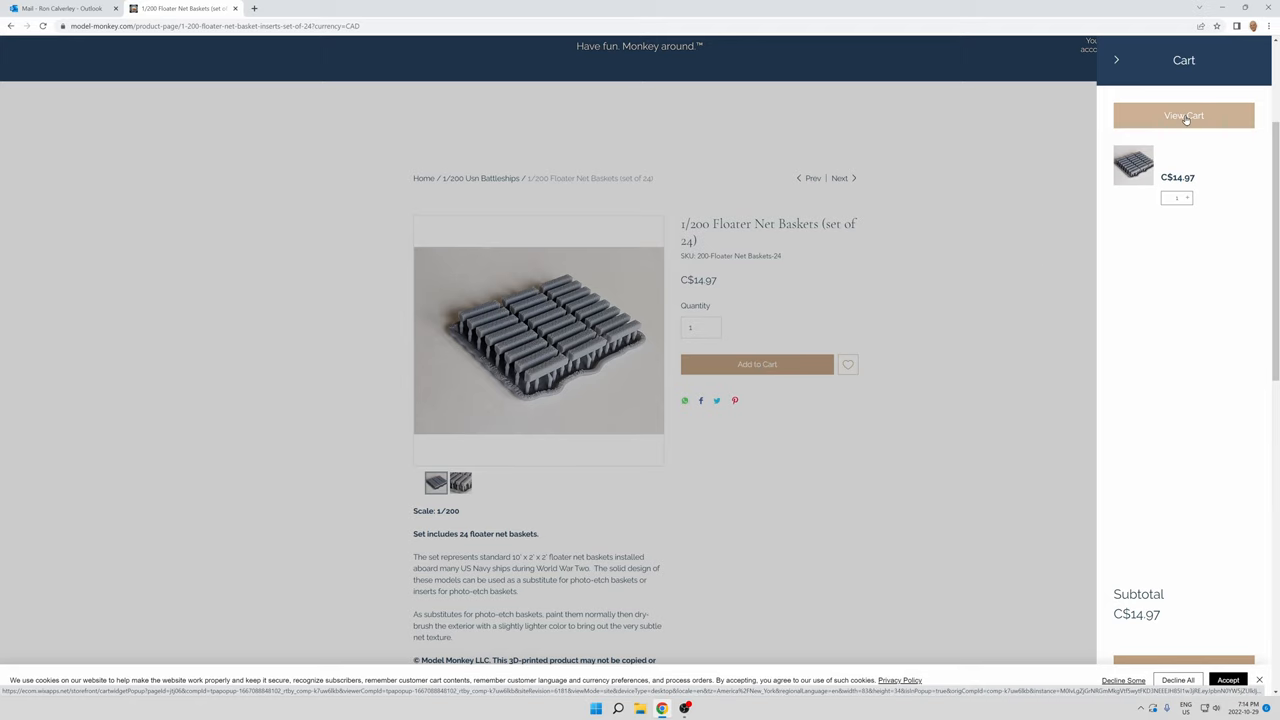
{"action": "left_click", "coordinate": [1183, 115]}
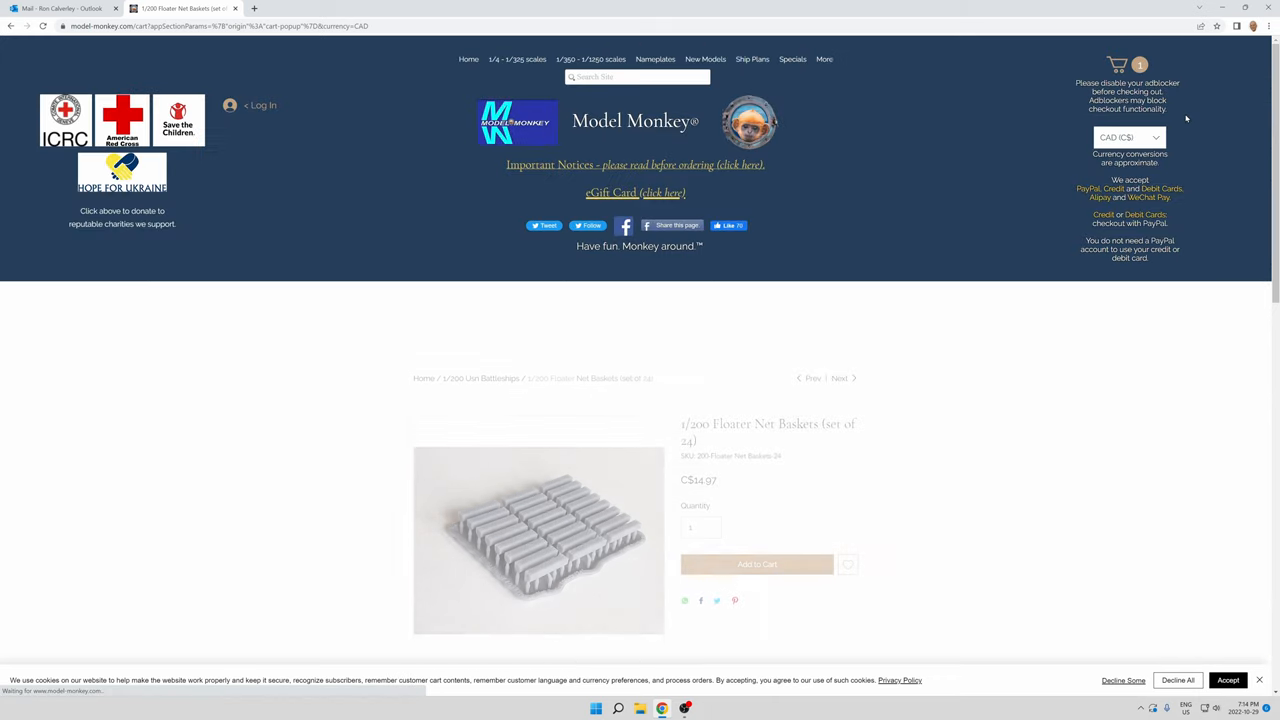
- Review the cart: C$21.77 Manitoba shipping, C$36.73 total
{"action": "left_click", "coordinate": [757, 564]}
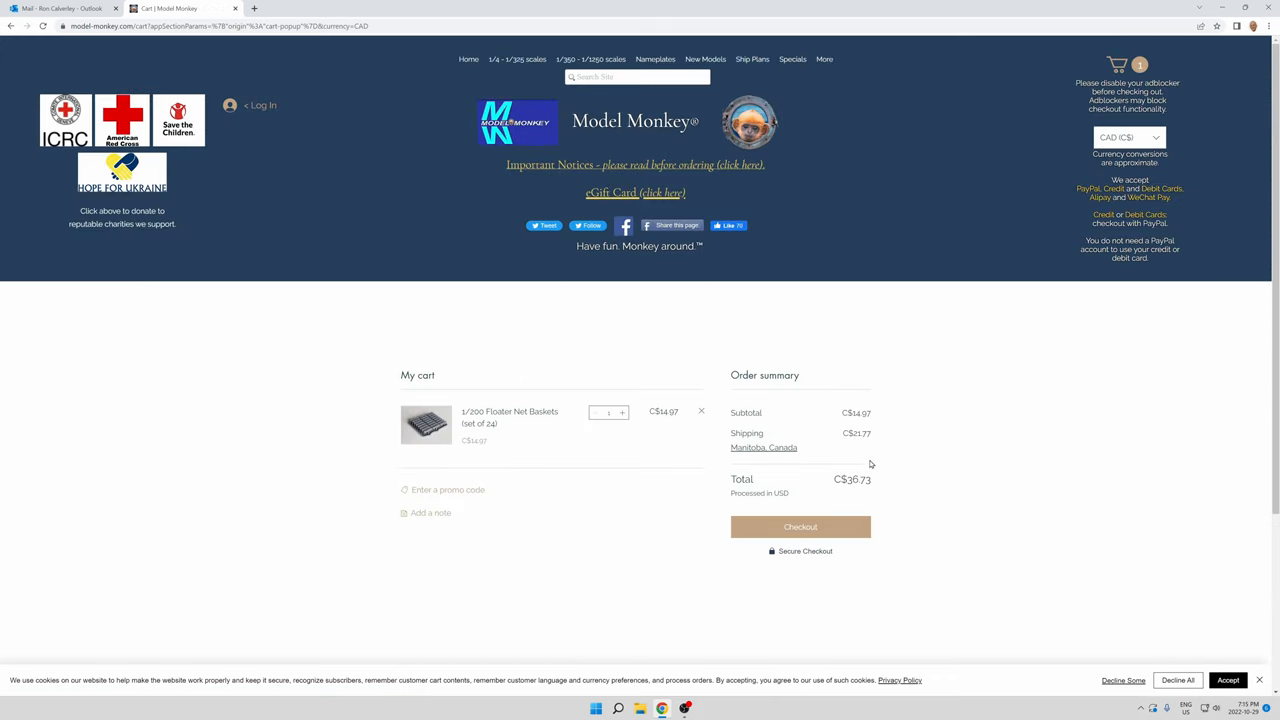
{"action": "mouse_move", "coordinate": [847, 481]}
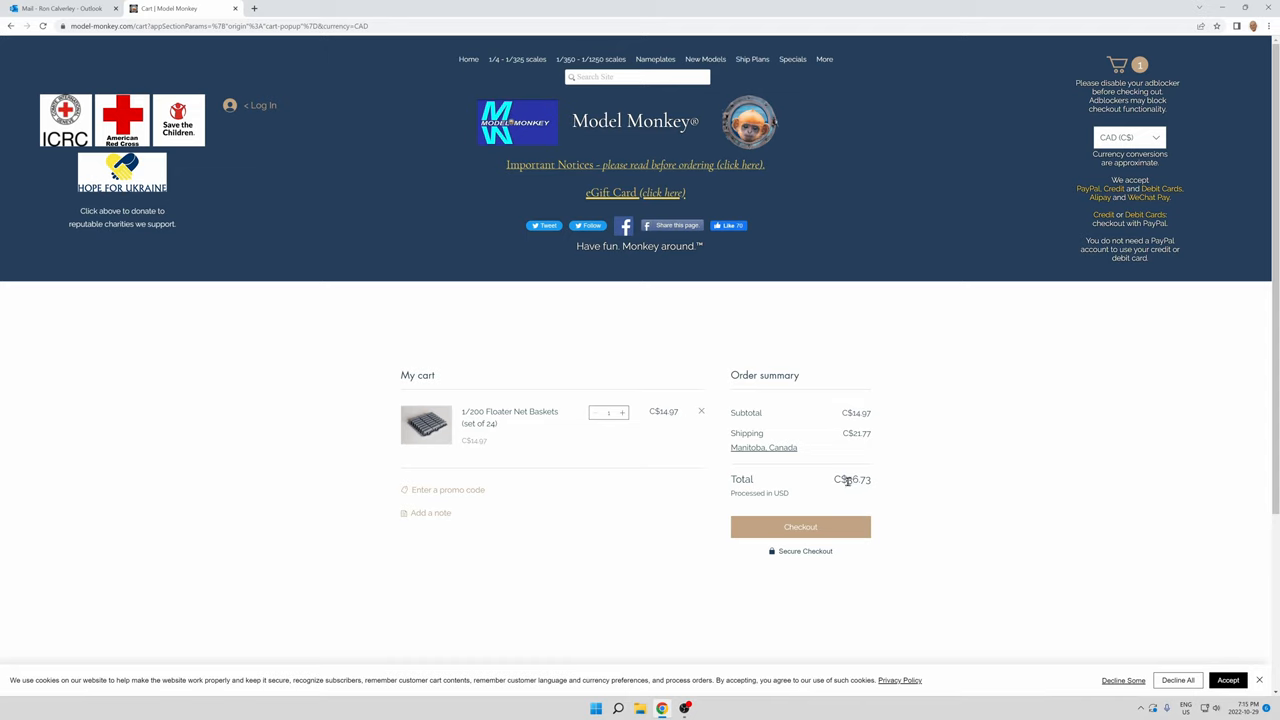
{"action": "mouse_move", "coordinate": [855, 493]}
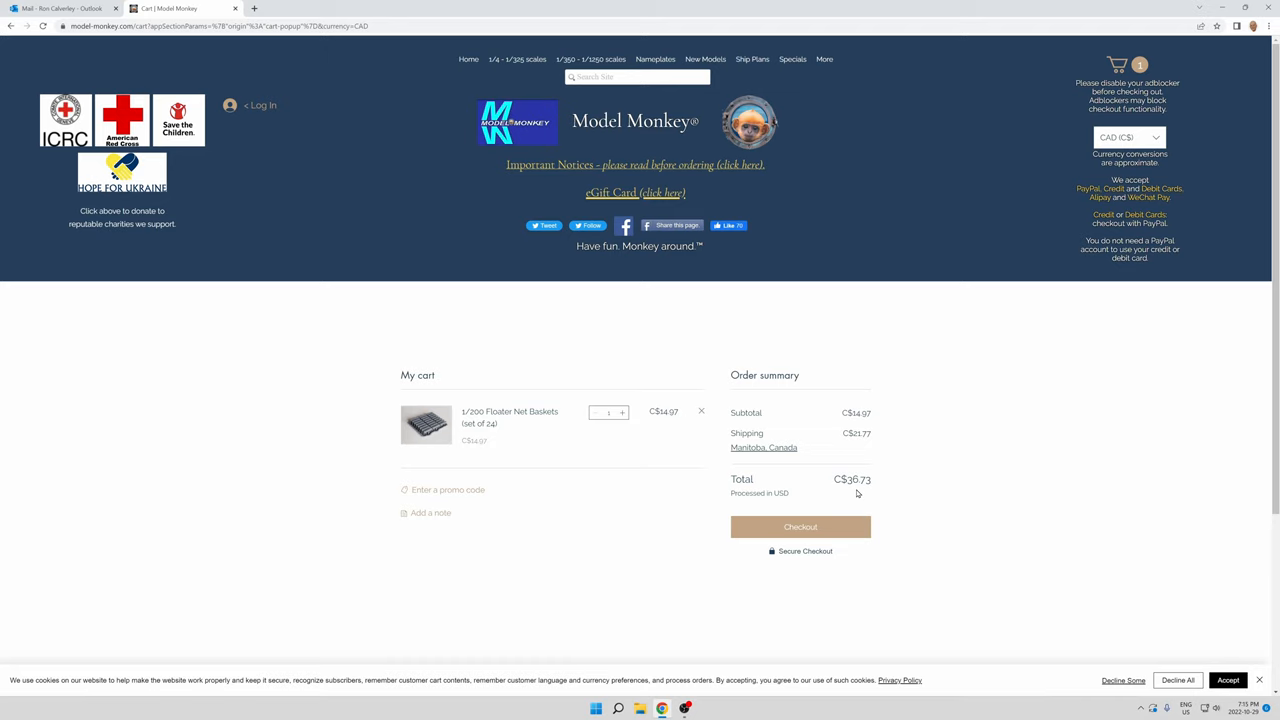
{"action": "mouse_move", "coordinate": [763, 447]}
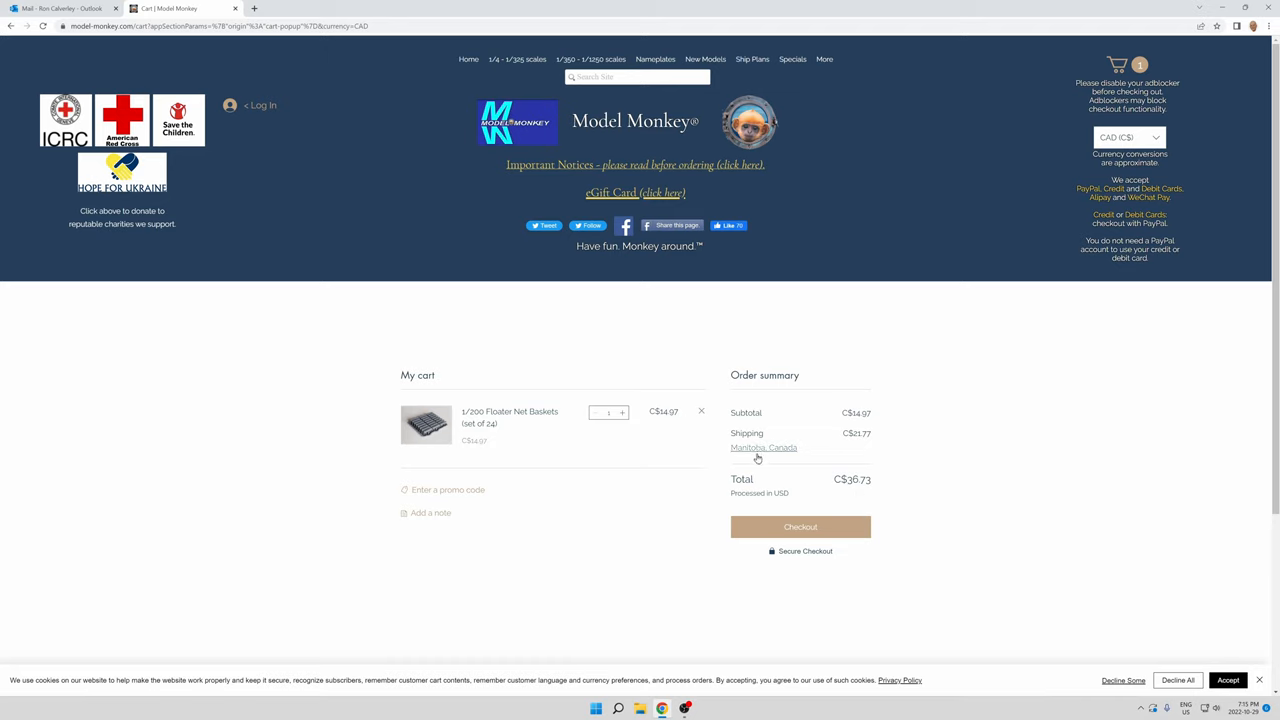
{"action": "mouse_move", "coordinate": [914, 375]}
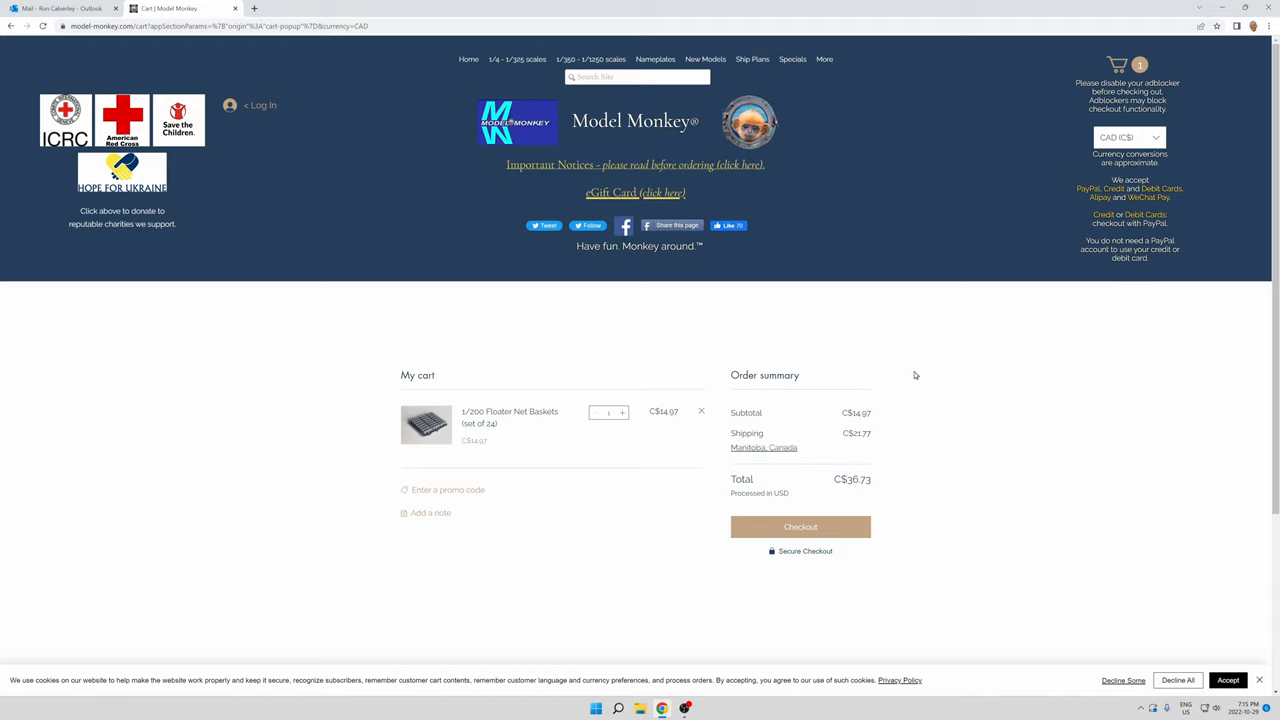